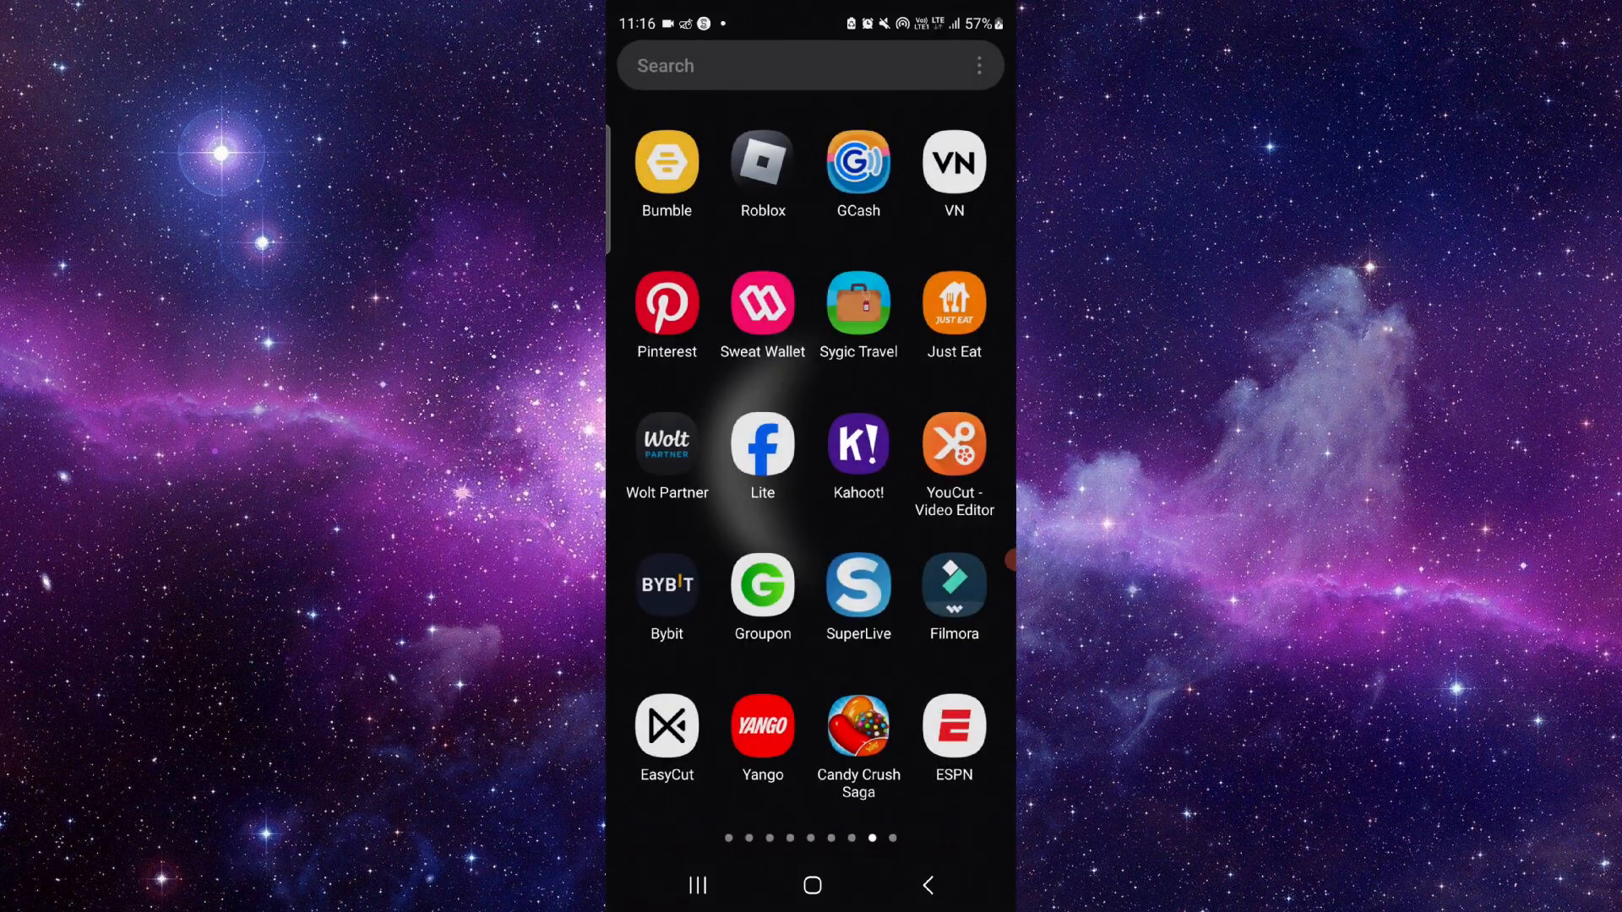
Long-press Filmora in the app drawer and open its App info page.
left_click(952, 588)
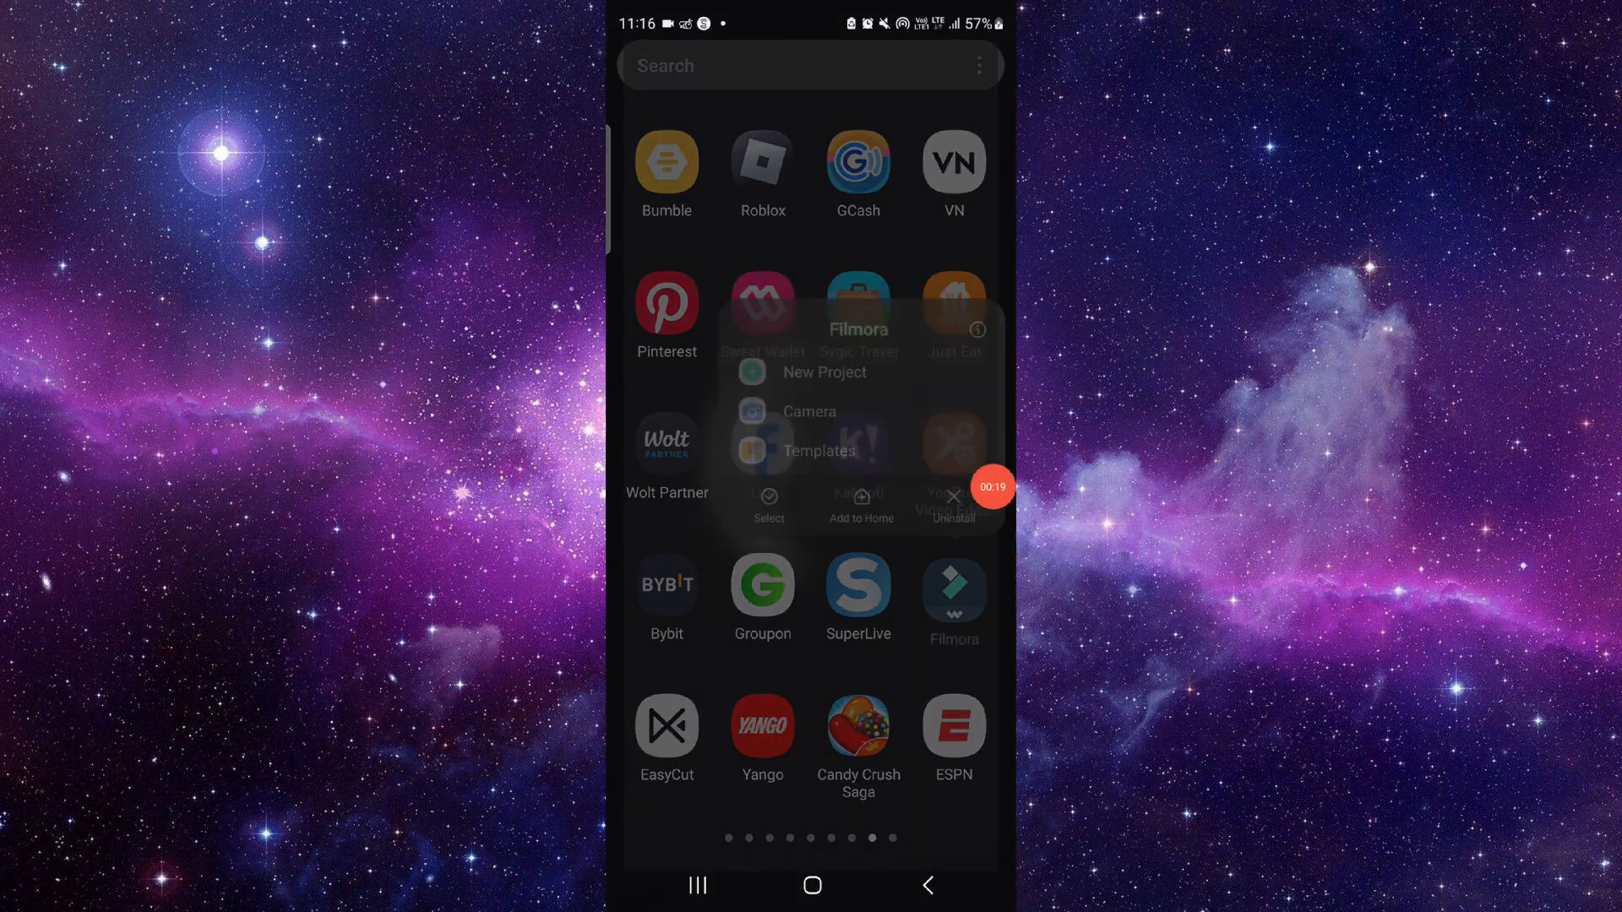
left_click(954, 333)
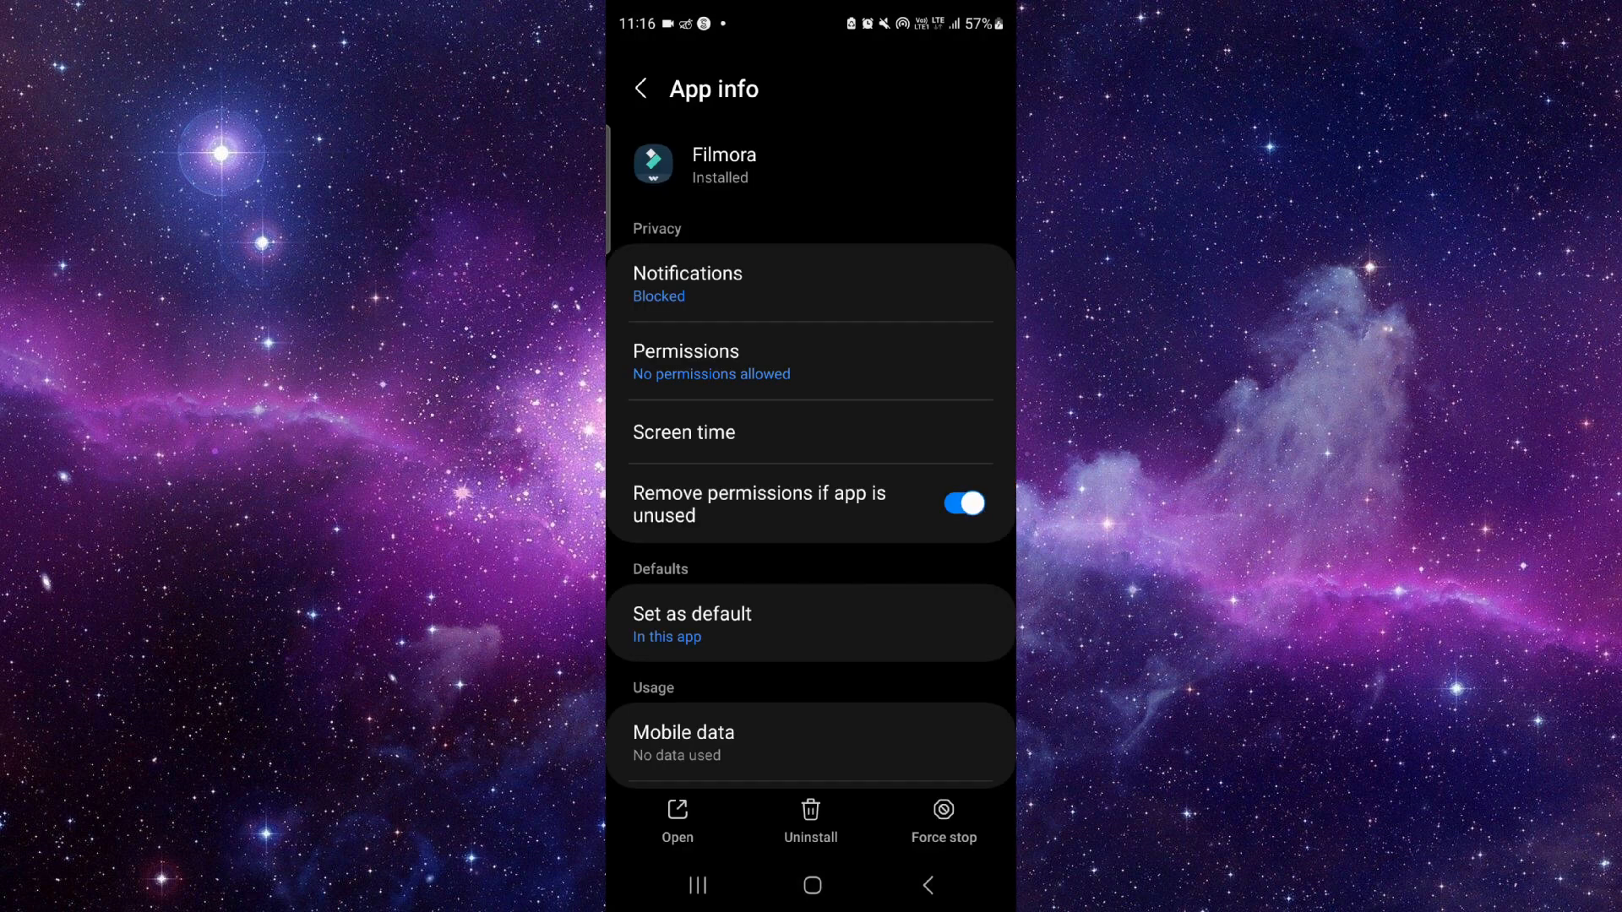
Scroll through Filmora's App info details, then return to the moon-wallpaper home screen.
scroll("down", 3)
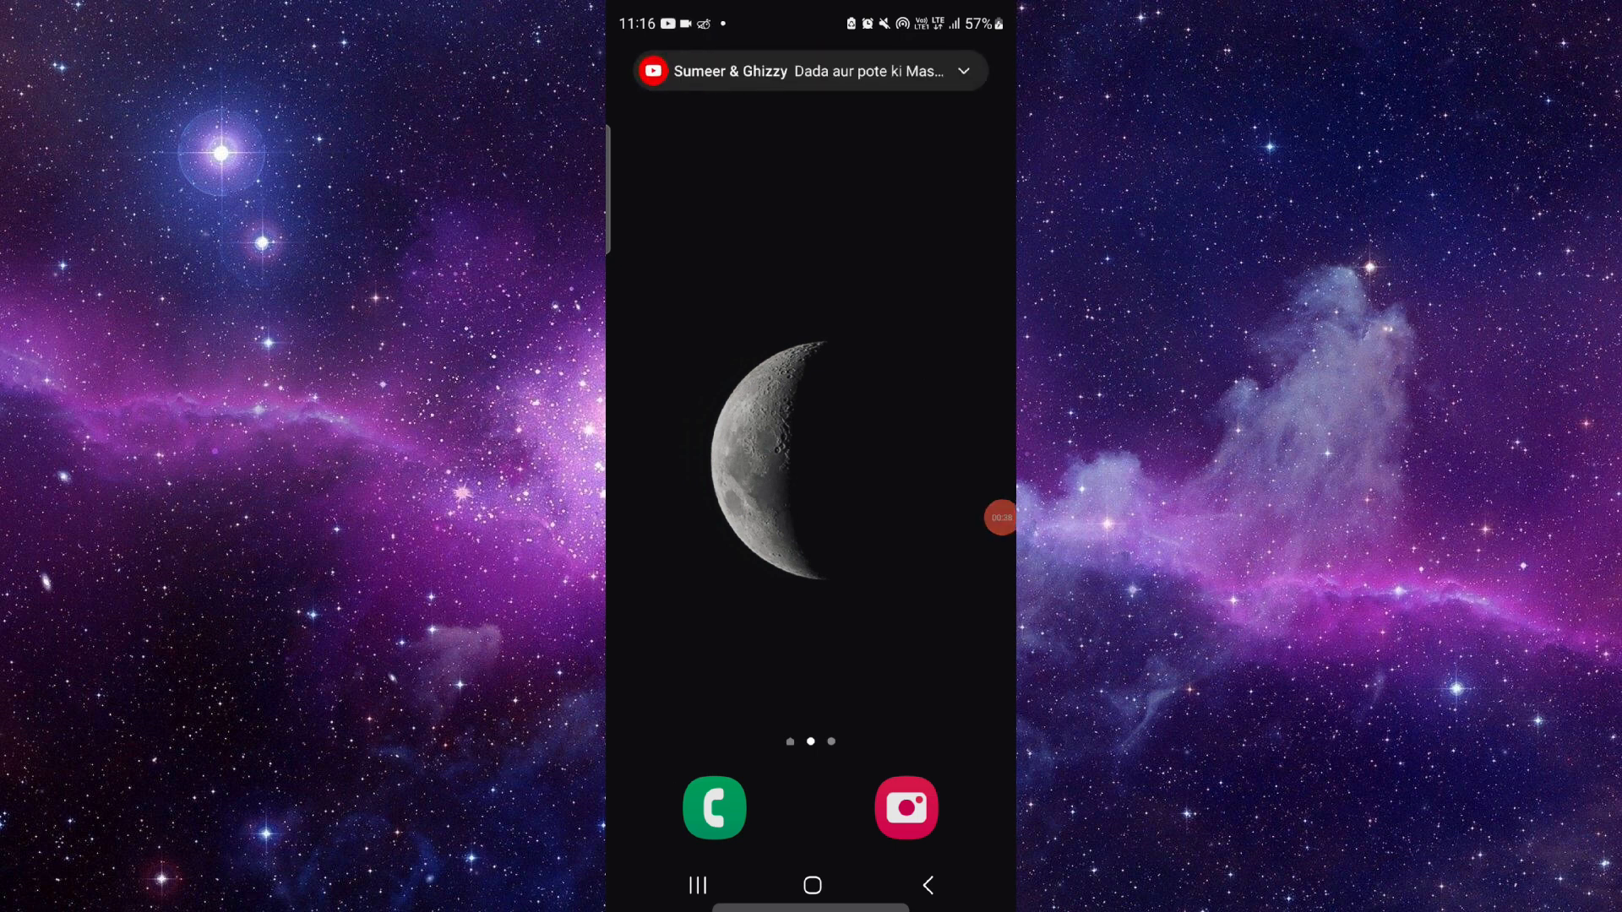
left_click(961, 70)
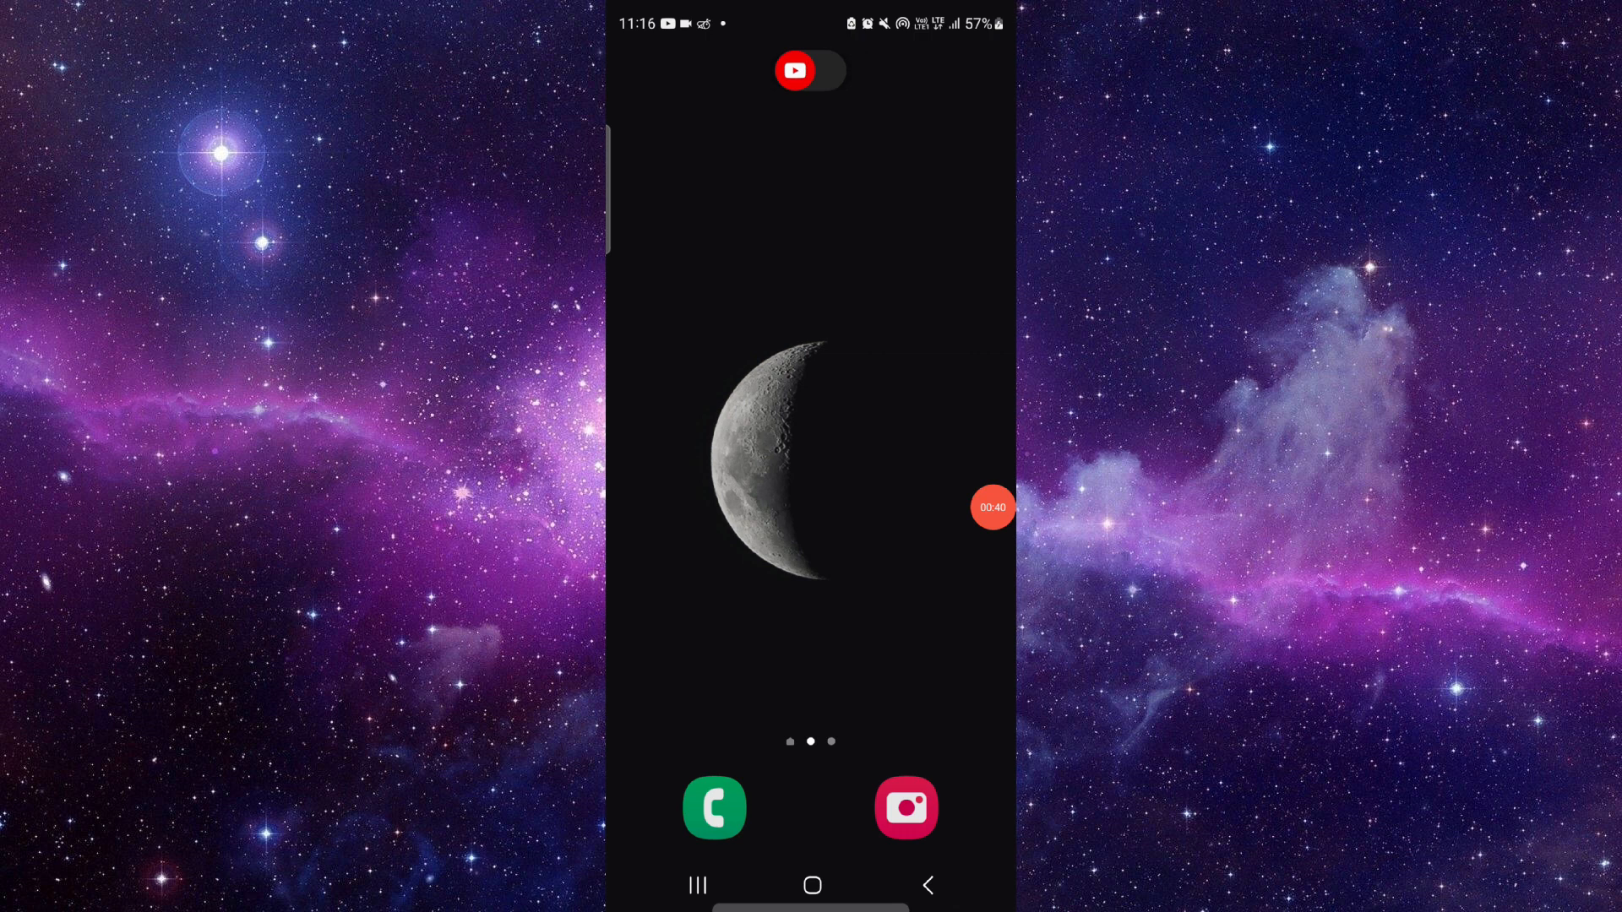